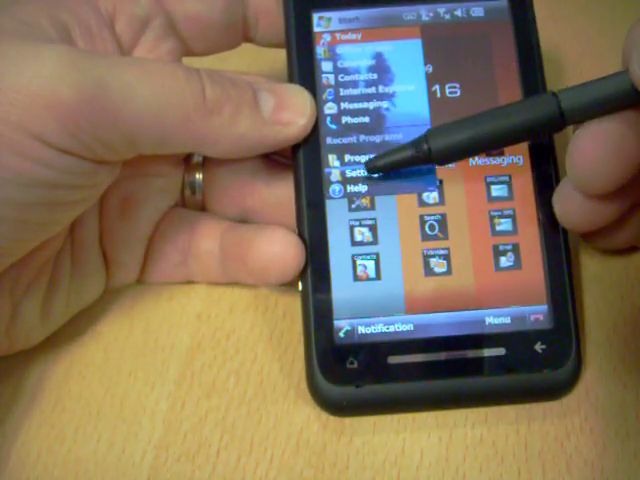
Step: Open Settings from the Start menu and show the System tab's settings list
left_click(356, 176)
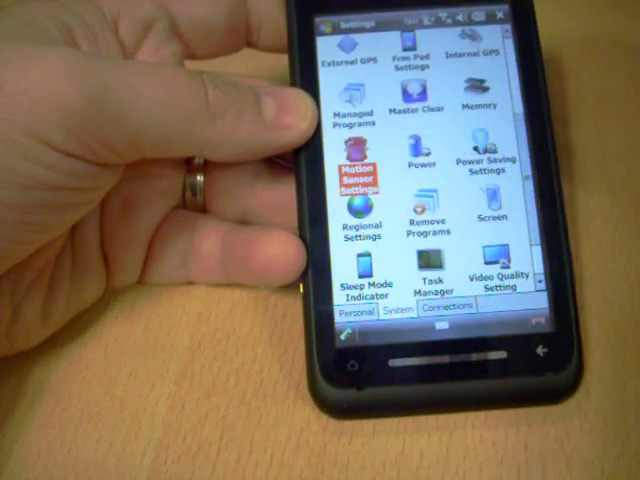
left_click(354, 172)
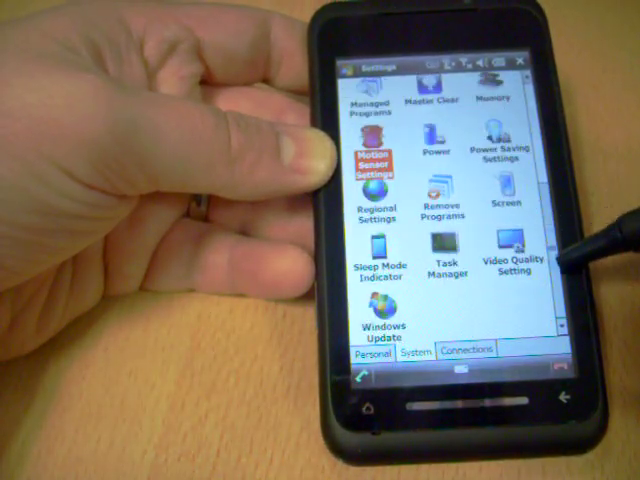
Step: Bring up the Start menu over the System settings page
left_click(508, 256)
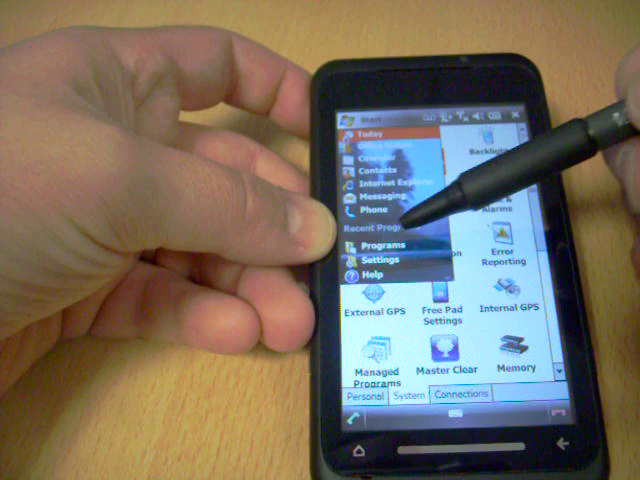
Step: Open the Programs list and choose HomeScreen Selector
left_click(388, 244)
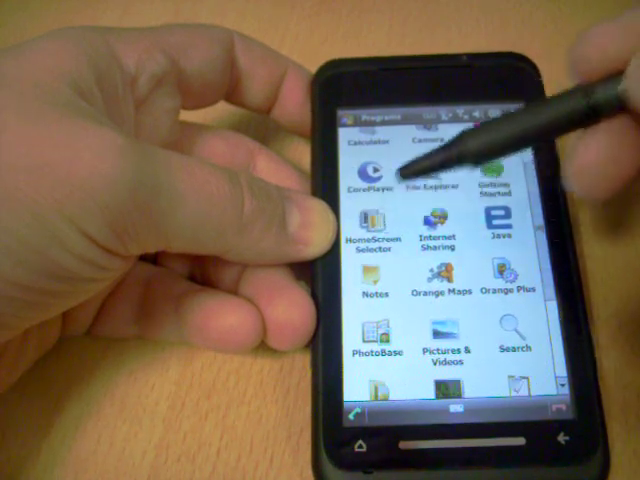
left_click(372, 228)
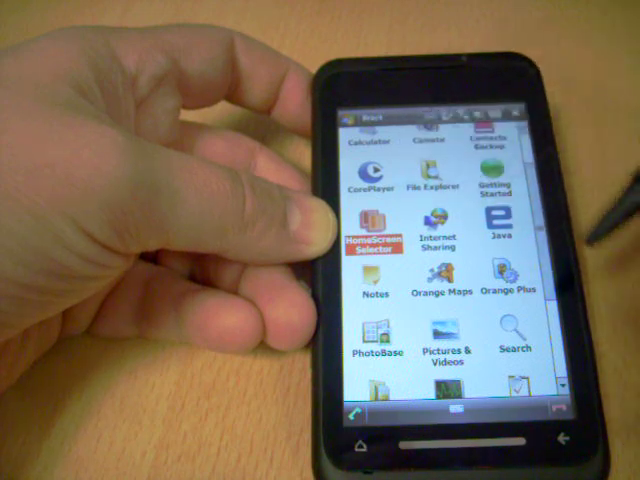